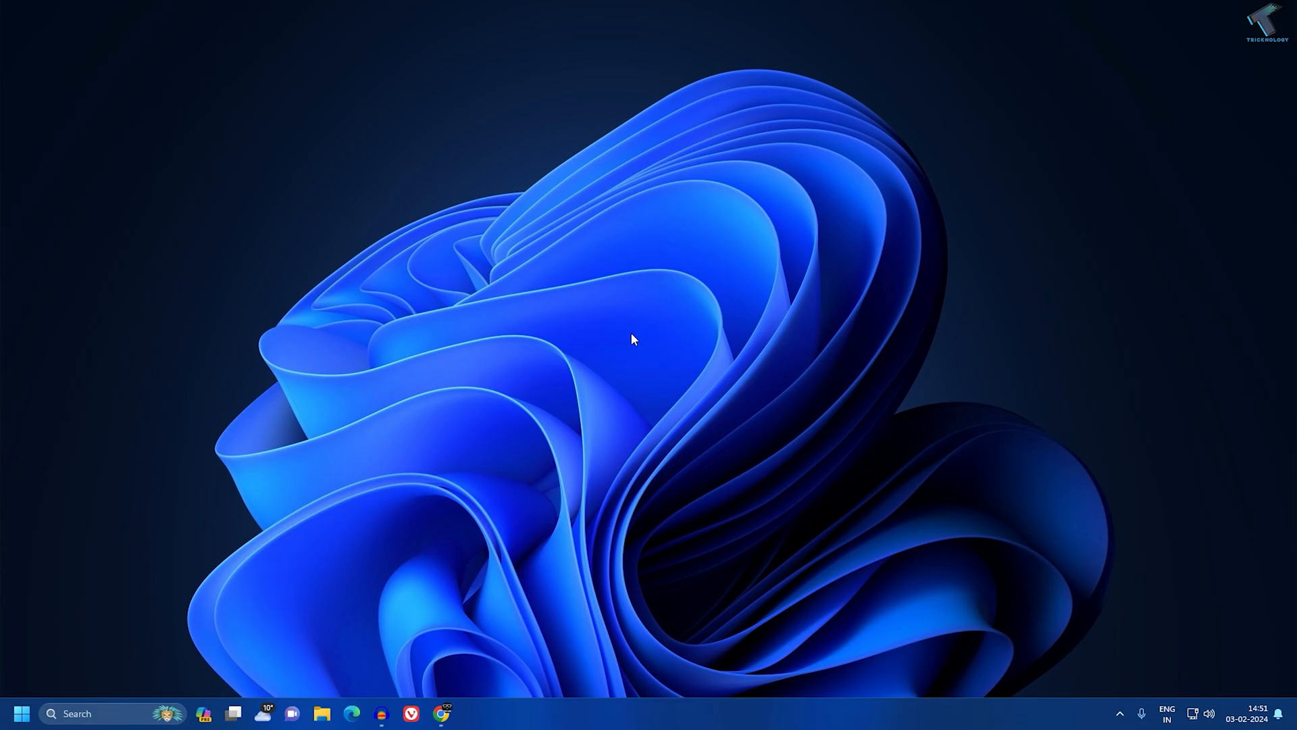
pyautogui.moveTo(220, 547)
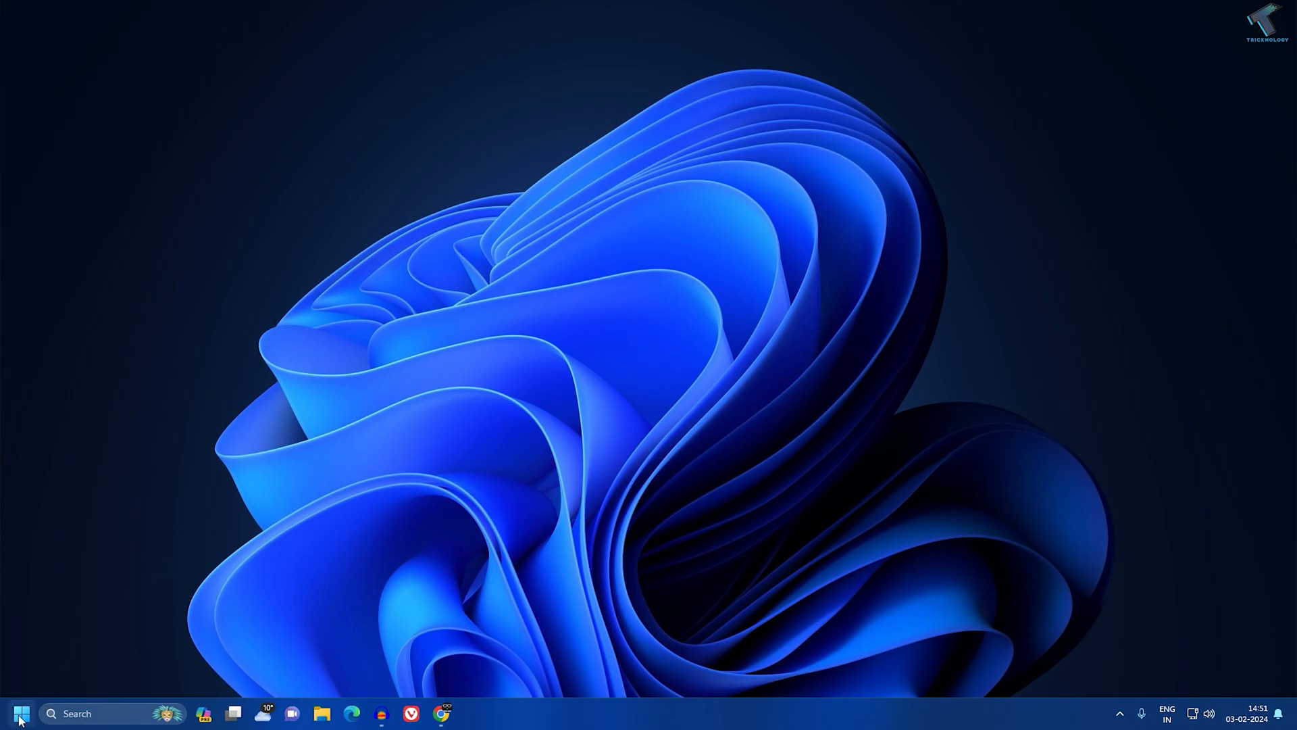
# Search 'cm' in Start and launch Command Prompt from the best match.
pyautogui.write('cmd')
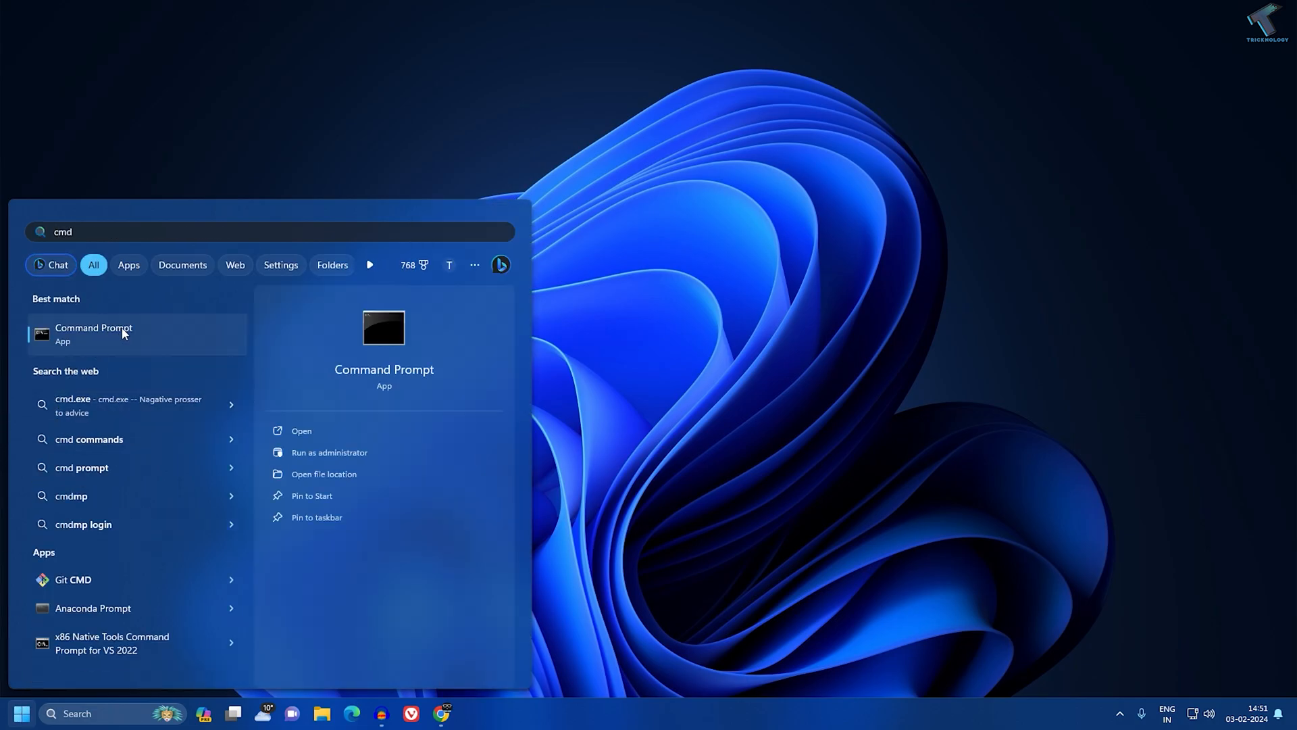
pyautogui.click(94, 334)
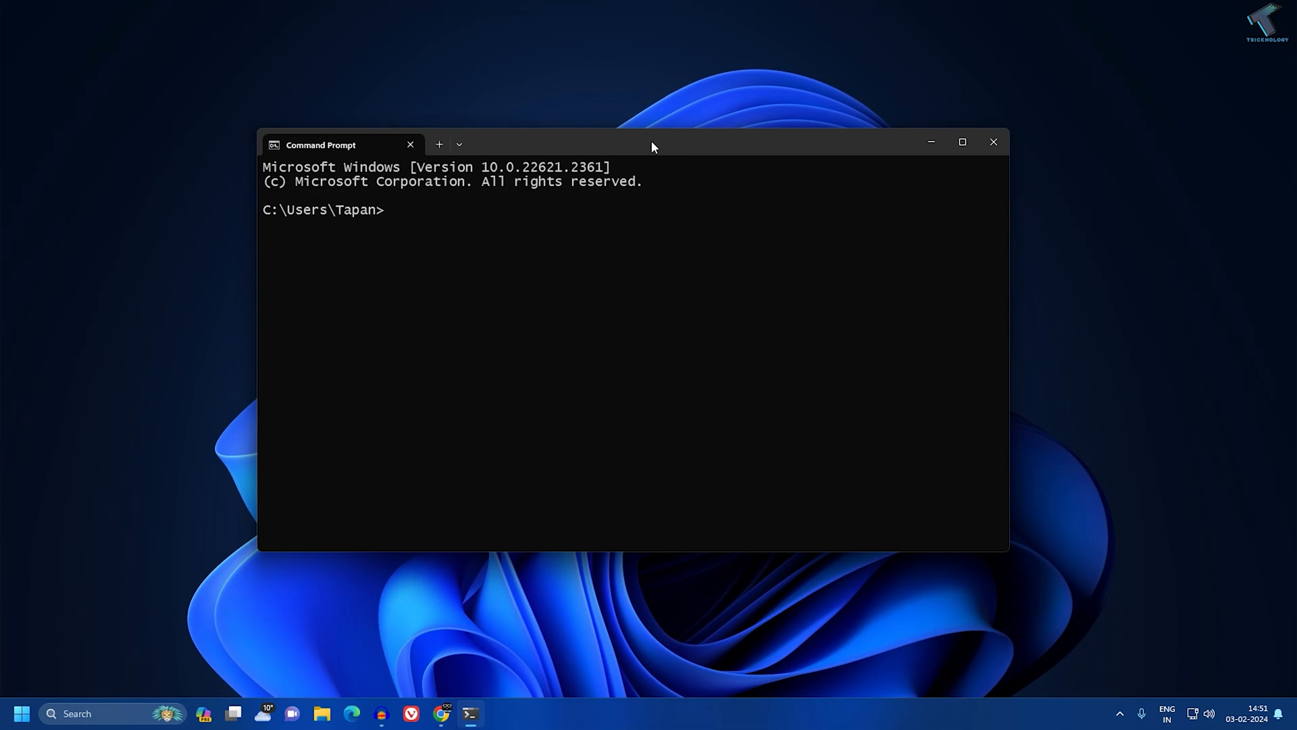
# Enter 'tpmtool getdeviceinformation' at the prompt to query TPM device details.
pyautogui.write('tpmtool')
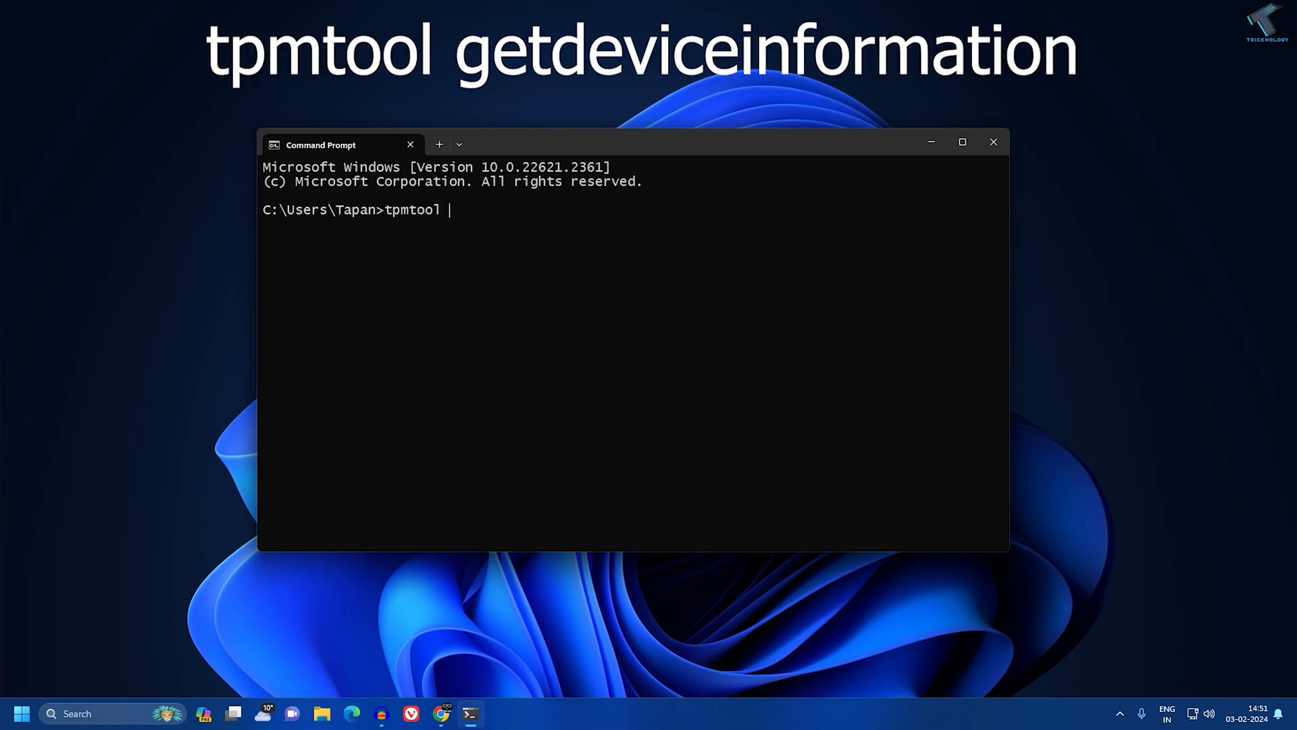
pyautogui.write('getdev')
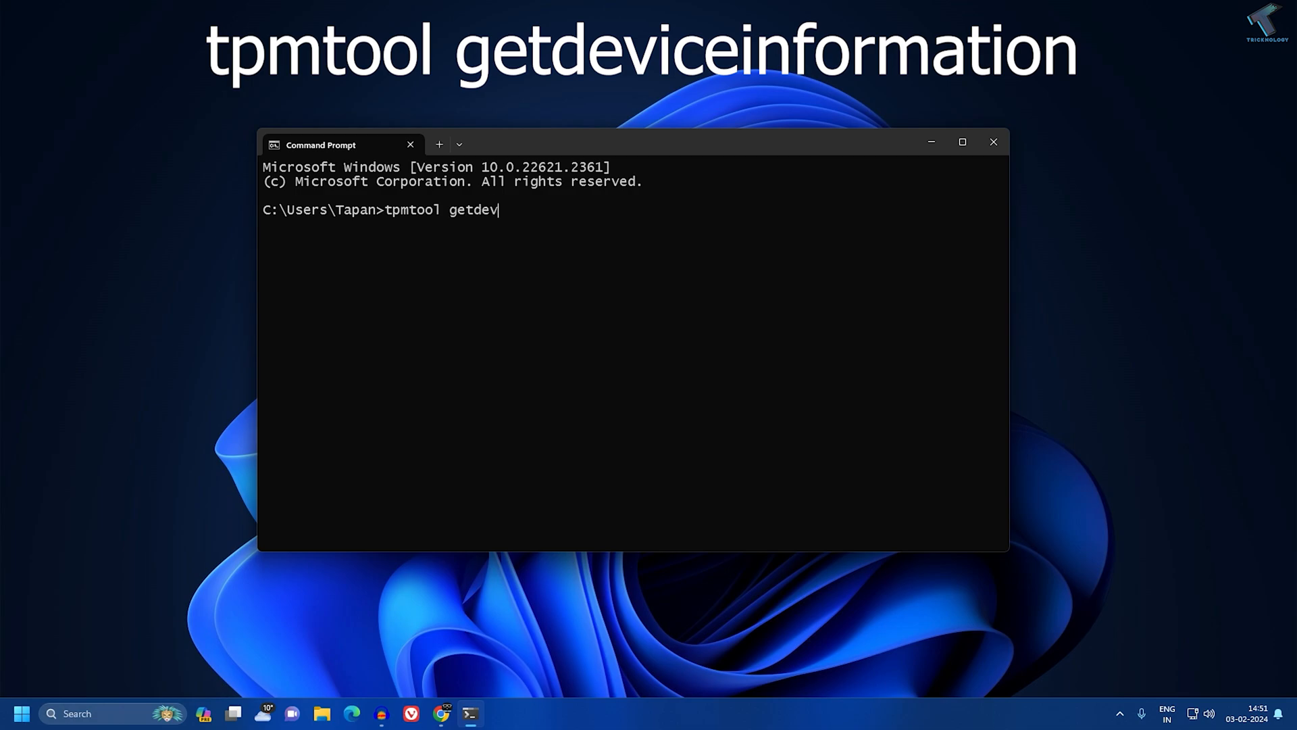
pyautogui.write('ice')
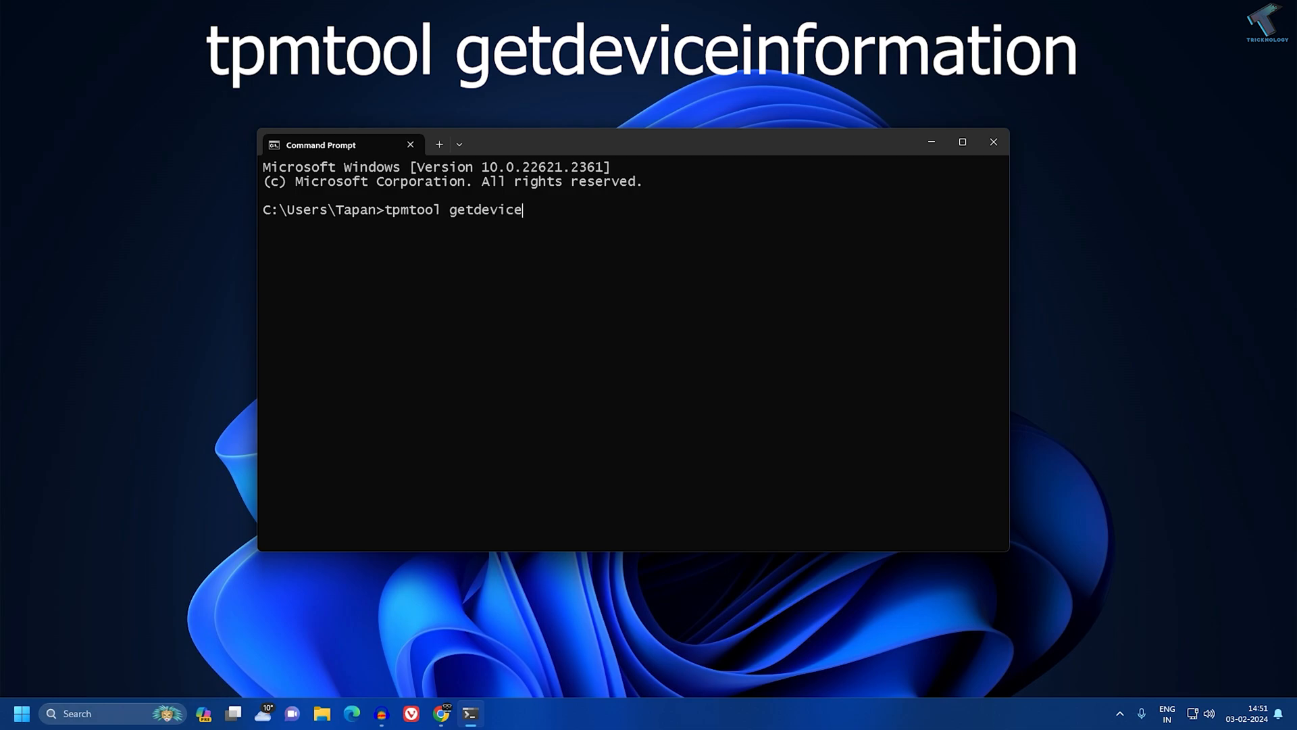
pyautogui.write('information')
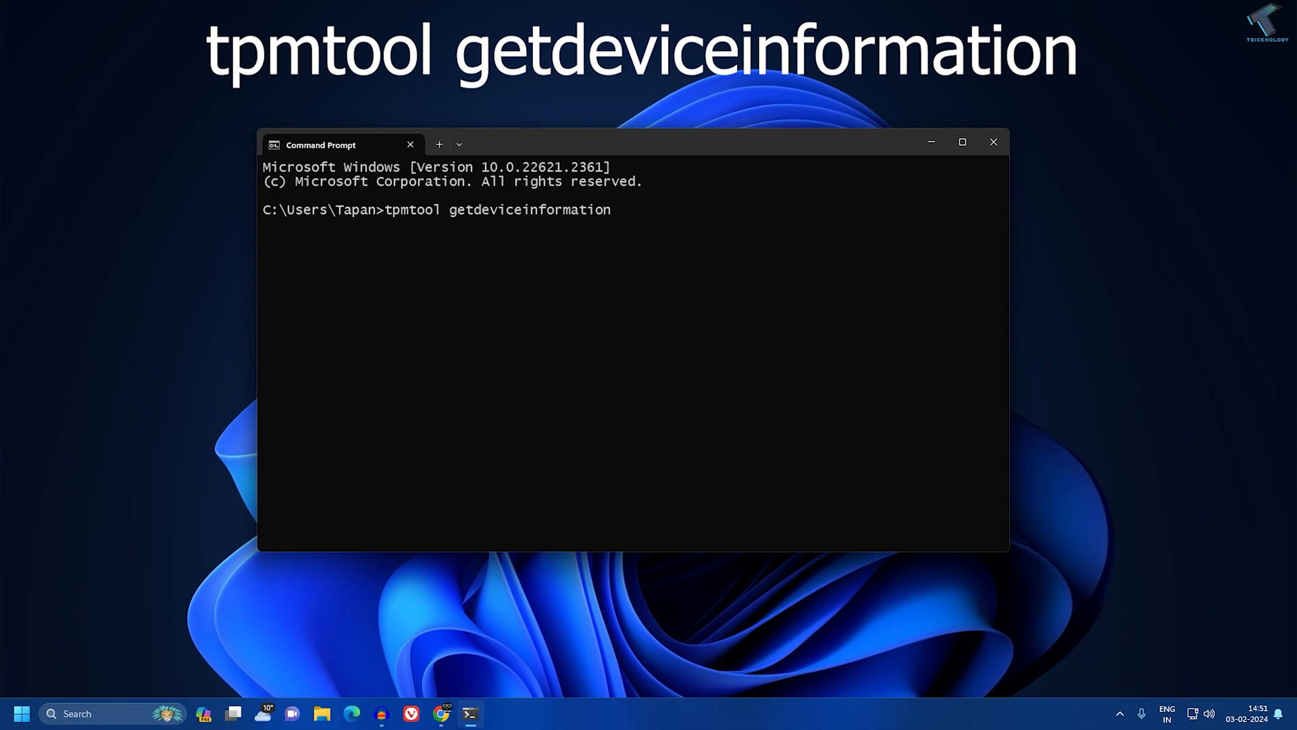